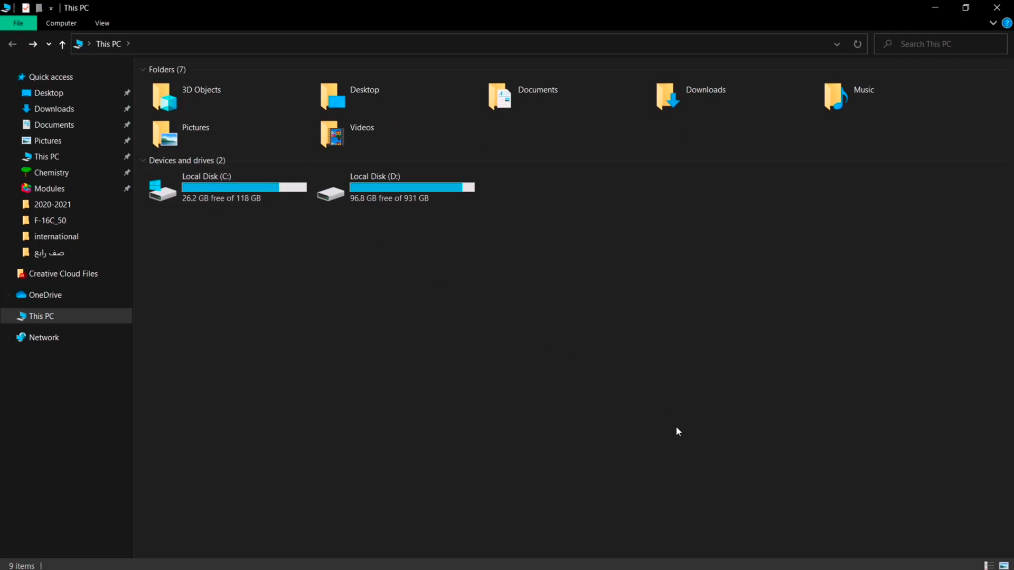
mouse_move(636, 404)
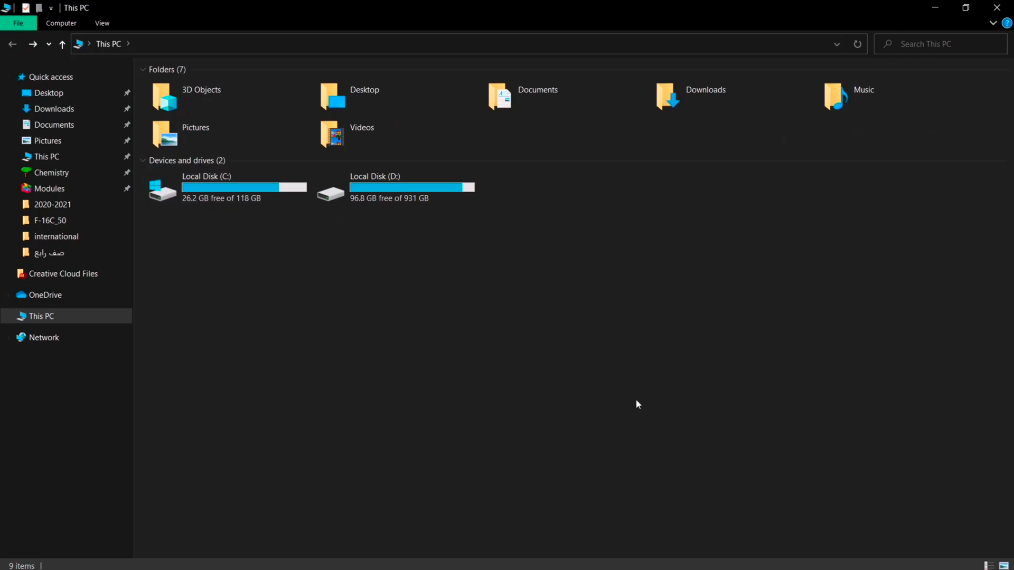
mouse_move(486, 315)
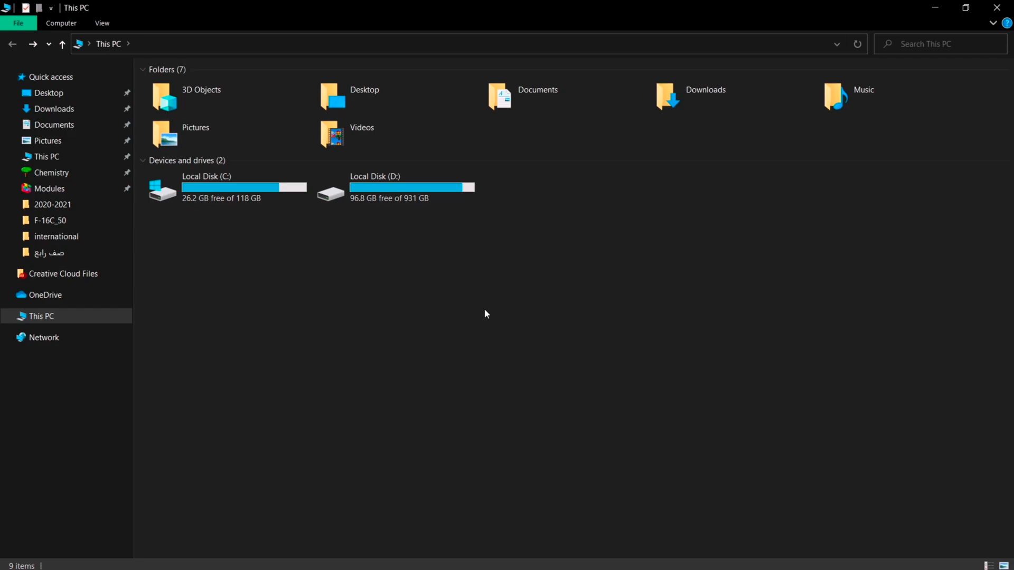
mouse_move(508, 329)
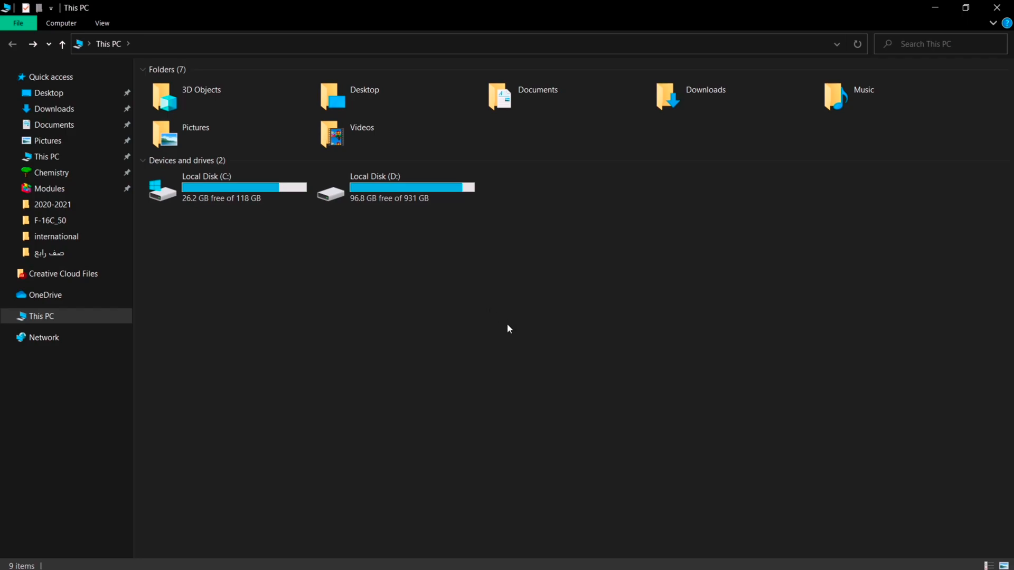
mouse_move(504, 329)
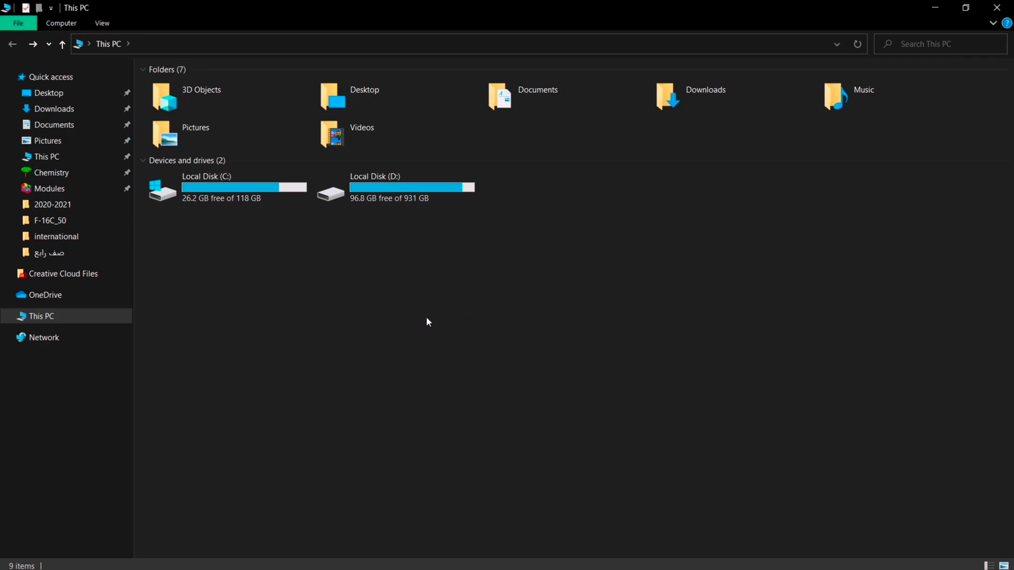
mouse_move(427, 291)
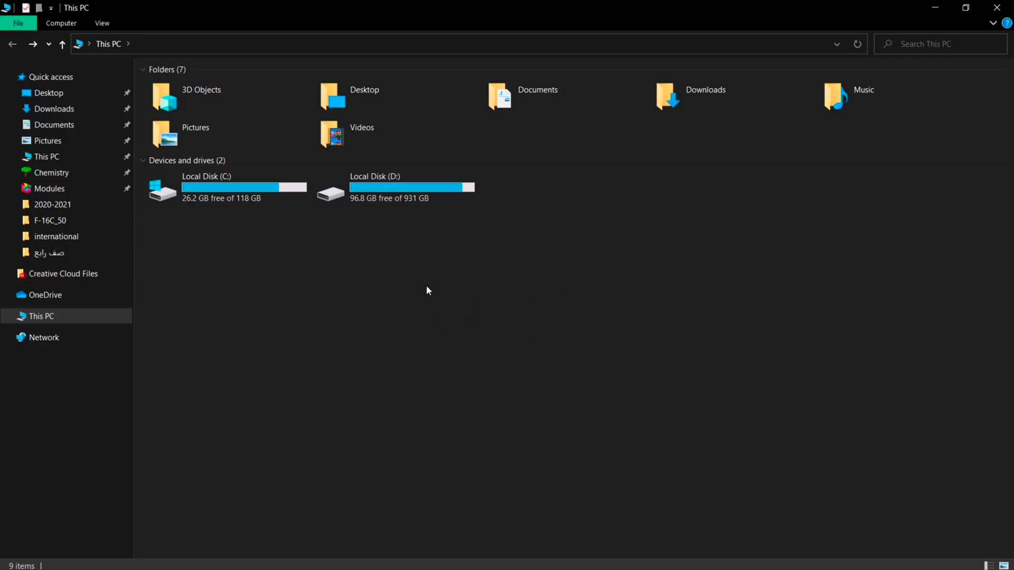
mouse_move(608, 293)
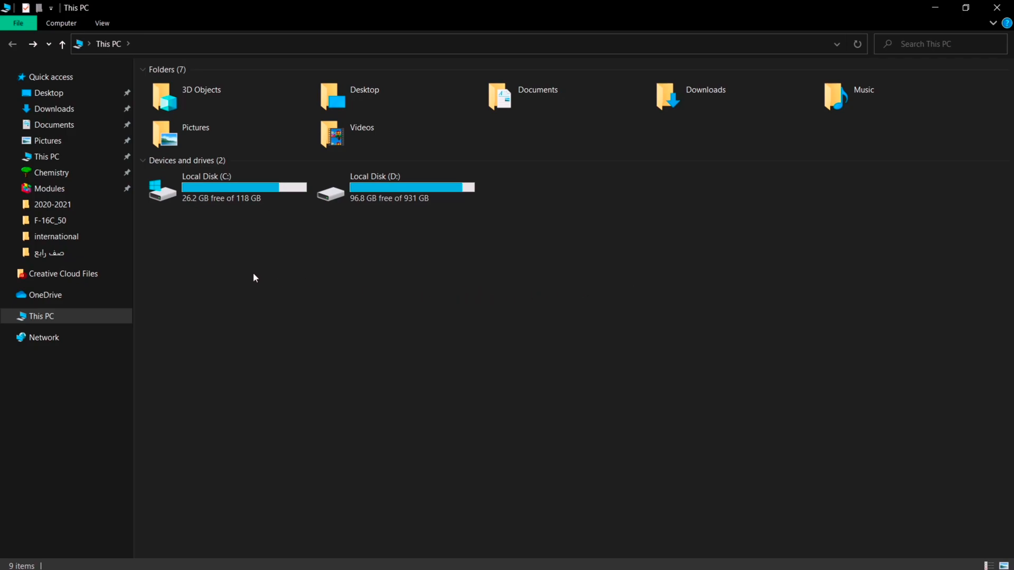
mouse_move(186, 277)
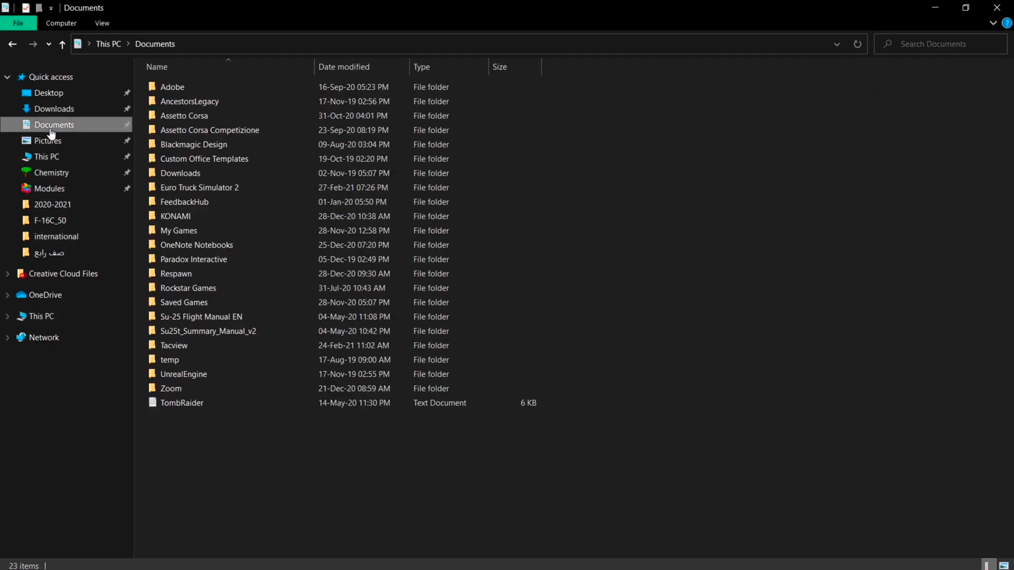
Open the config file from the Euro Truck Simulator 2 folder in Notepad.
left_click(200, 188)
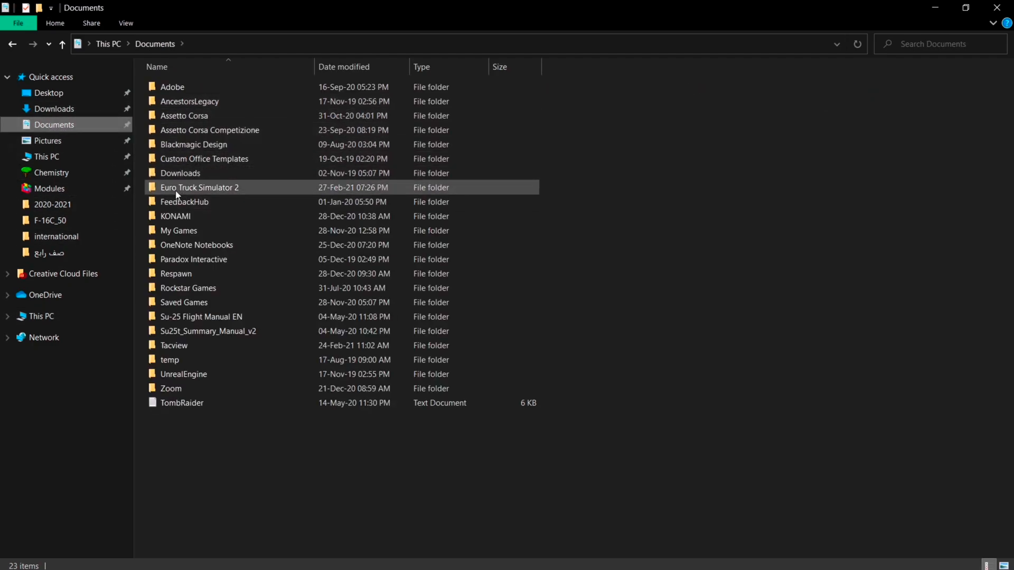
double_click(200, 187)
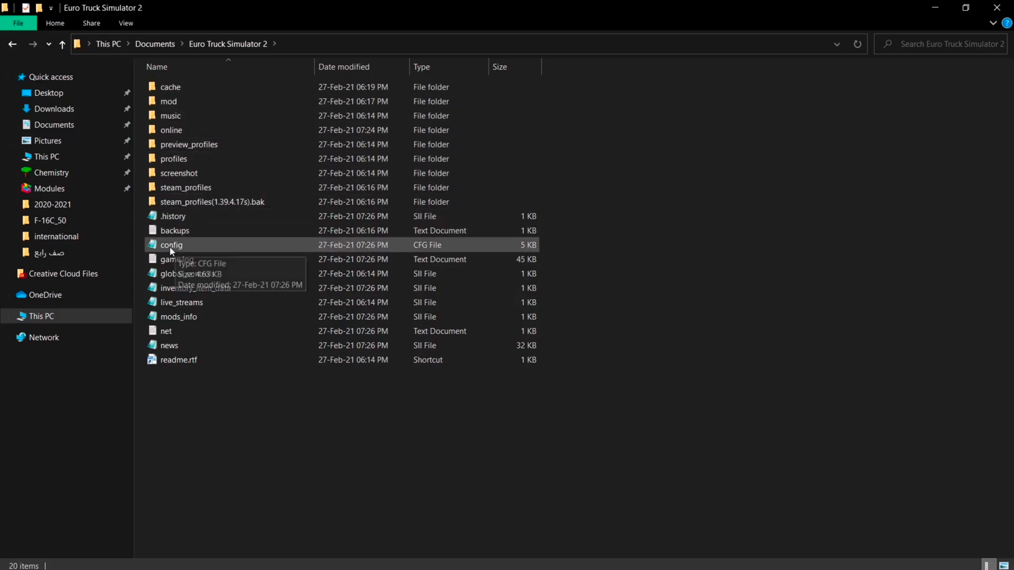
double_click(171, 244)
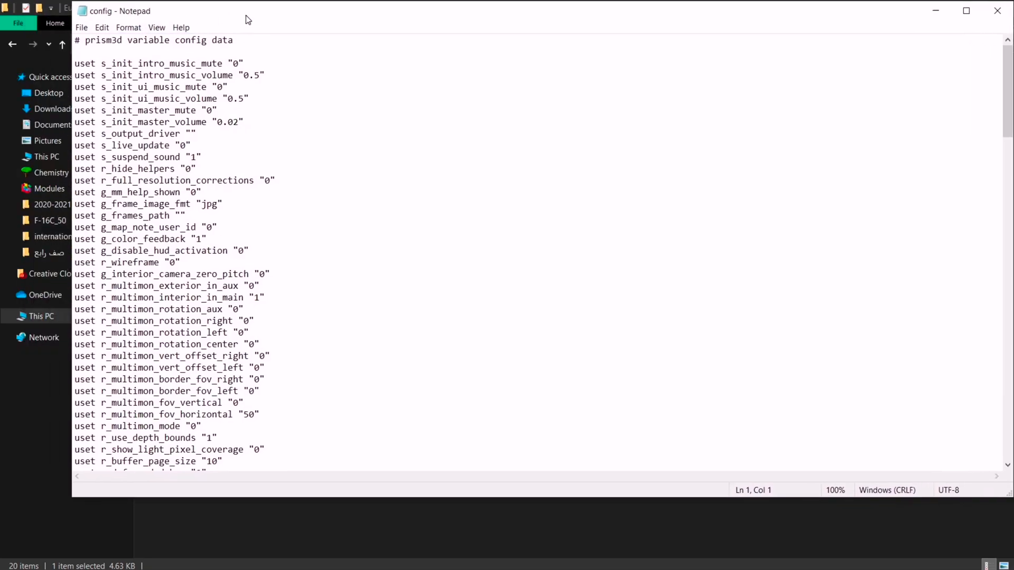
scroll("down", 3)
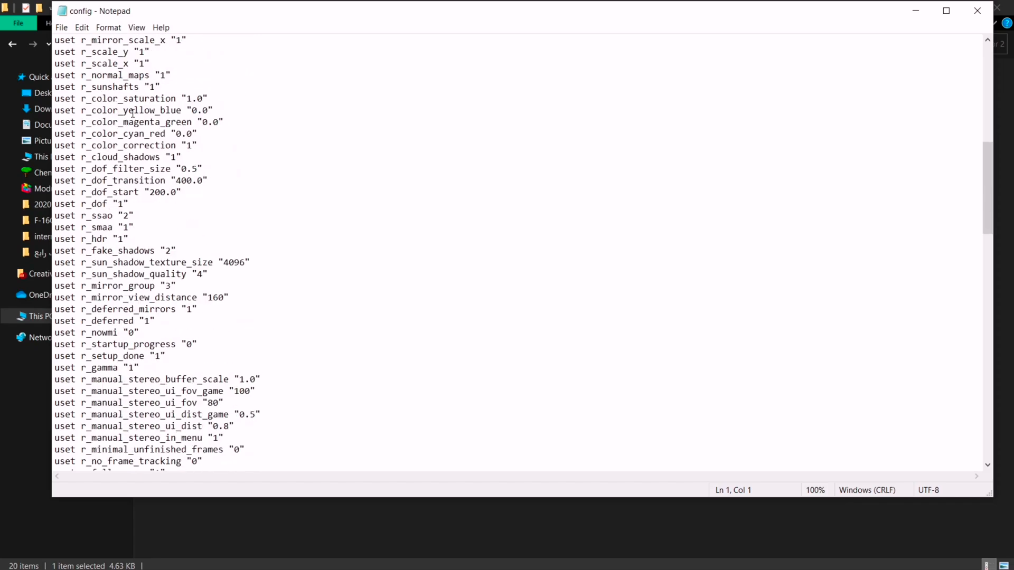
scroll("down", 3)
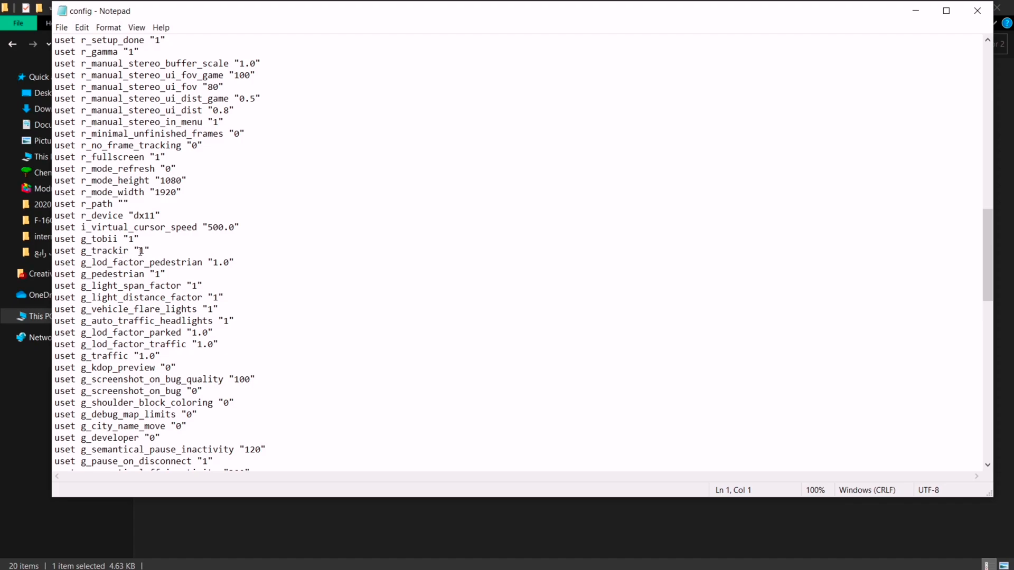
Change g_trackir from "1" to "0", save the config file and close Notepad.
double_click(139, 252)
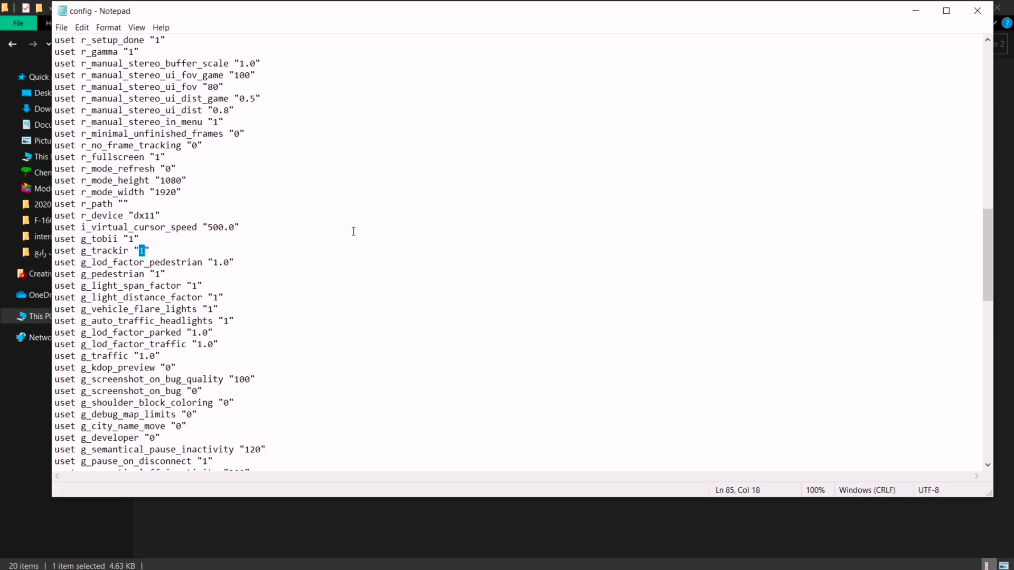
type("0")
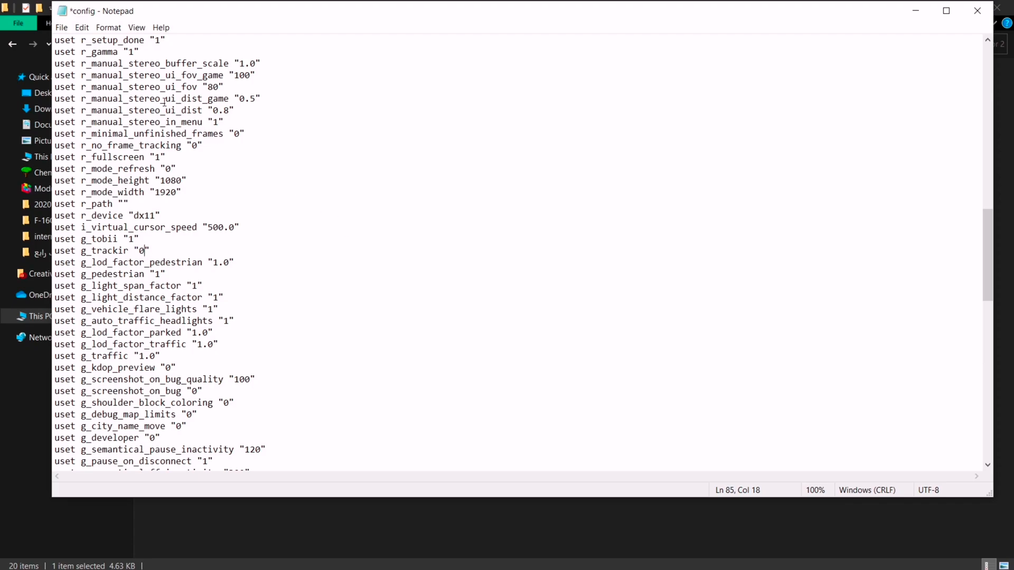
left_click(61, 27)
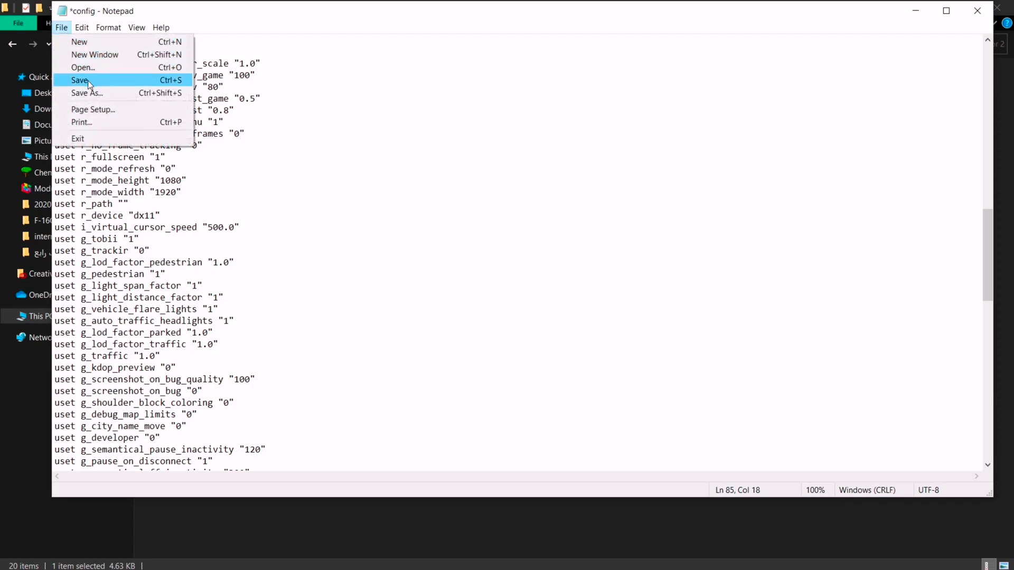
left_click(80, 79)
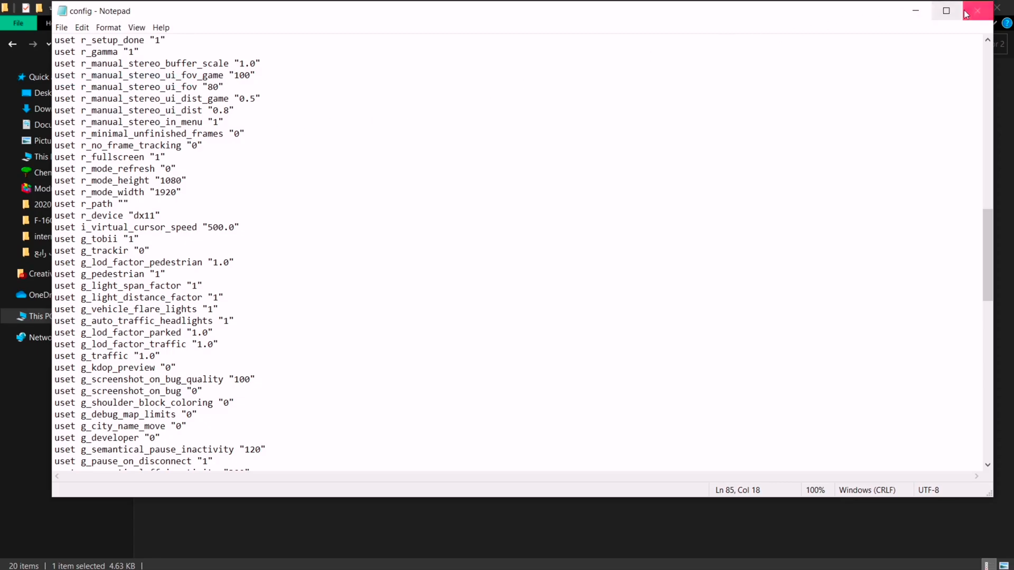
left_click(978, 10)
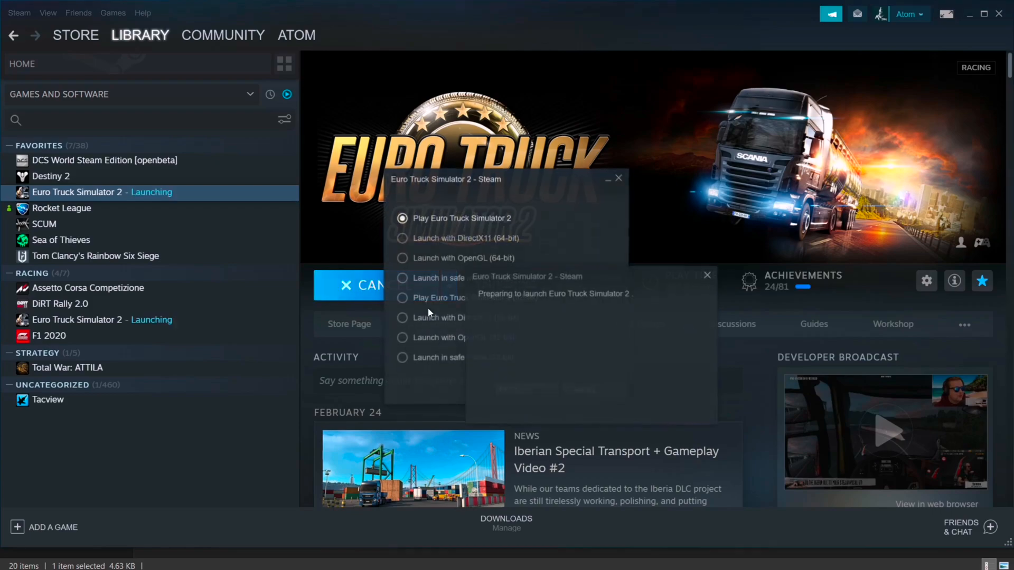
Launch Euro Truck Simulator 2 from the Steam launch options dialog.
left_click(463, 218)
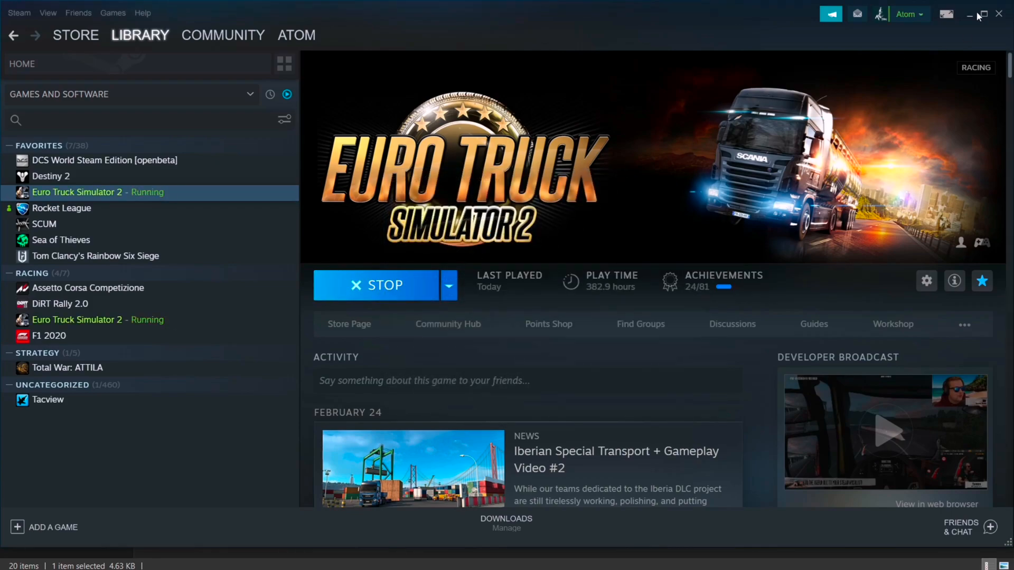